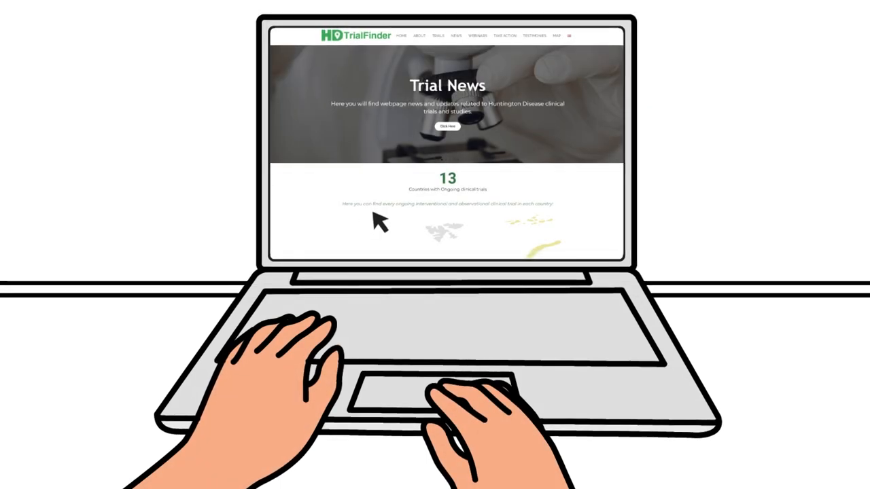
pyautogui.moveTo(537, 224)
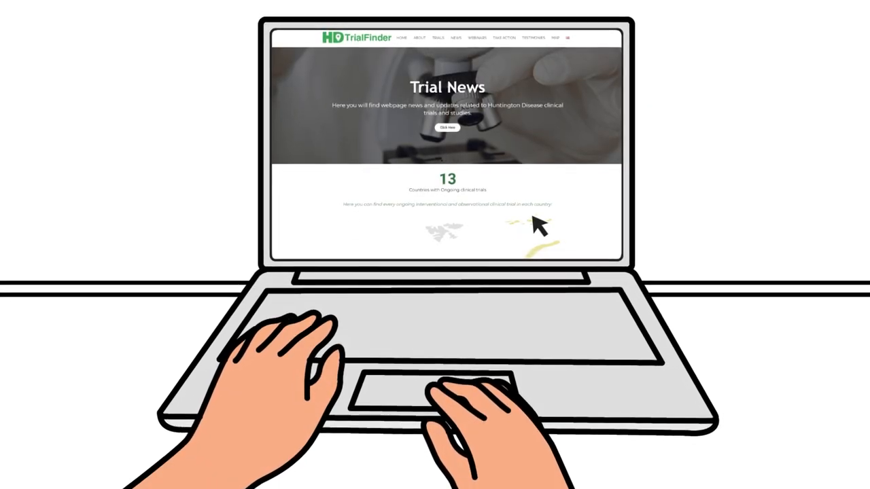